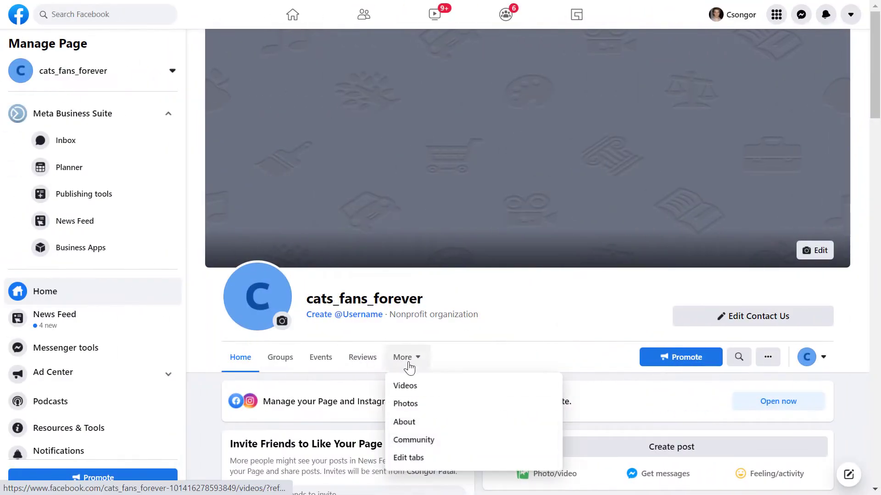
Step: Expand the More dropdown in the cats_fans_forever page tab bar to reveal extra tabs
click(409, 457)
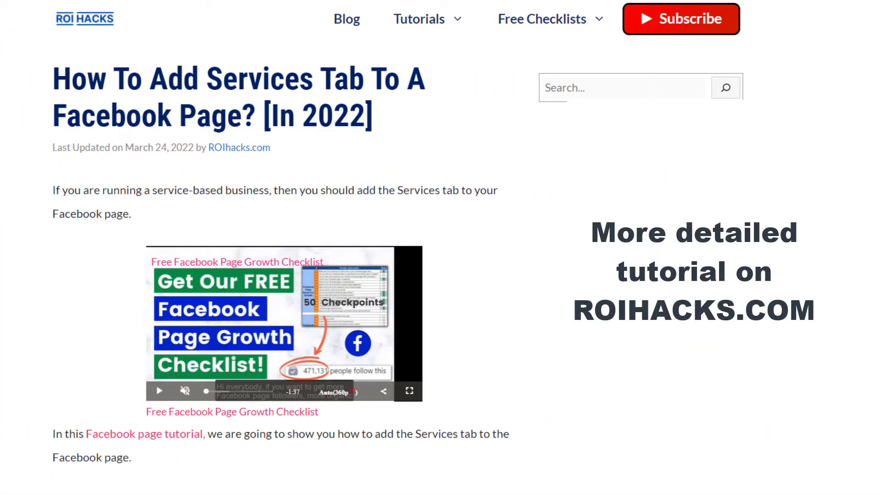
Step: Scroll the ROIHacks article down to the numbered steps for adding a Services tab
scroll(down, 3)
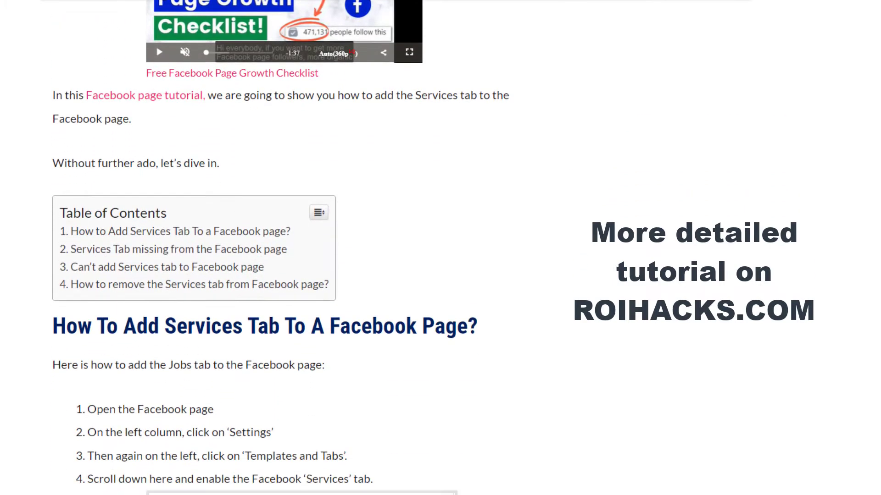
scroll(down, 3)
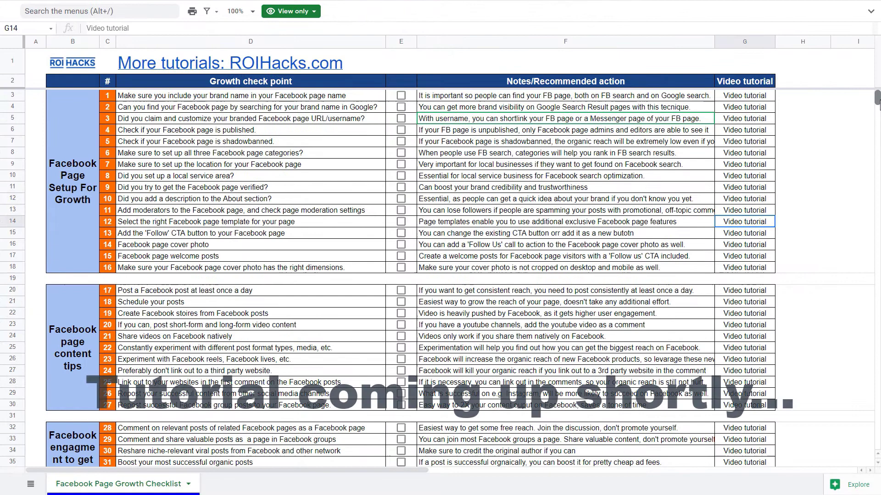
Step: Scroll the Facebook Page Growth Checklist past its setup and content tips sections
scroll(down, 3)
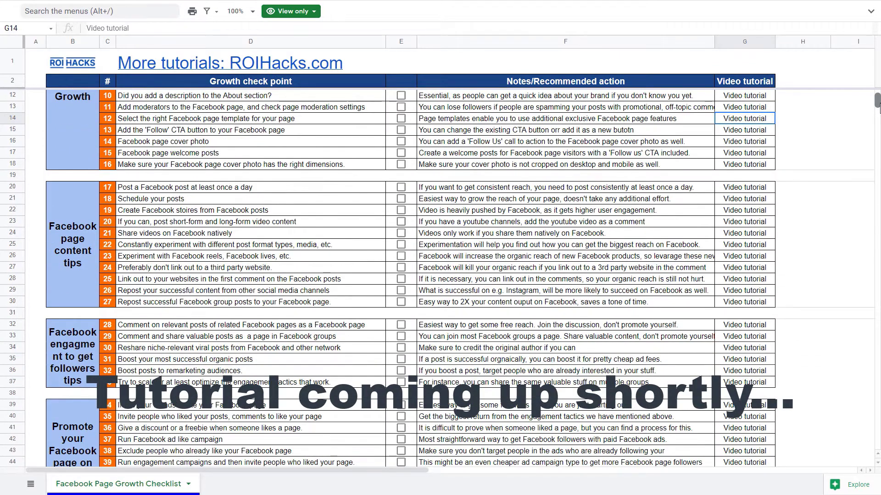
scroll(down, 3)
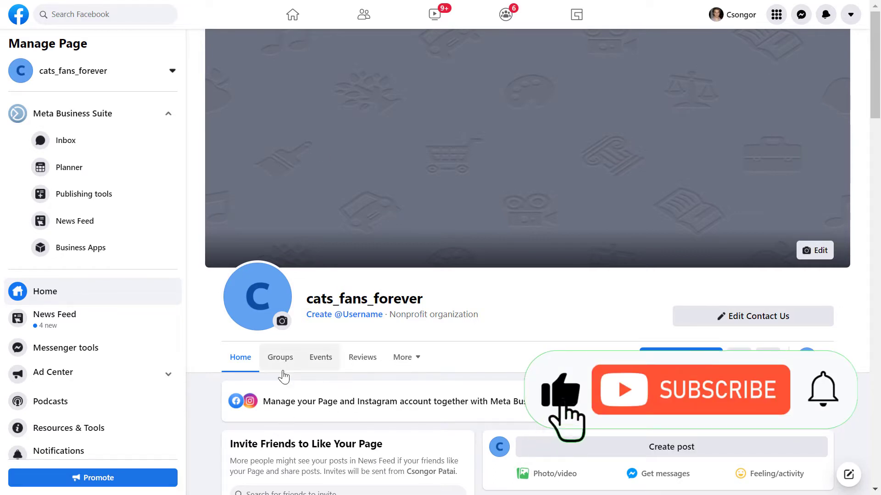
mouse_move(476, 369)
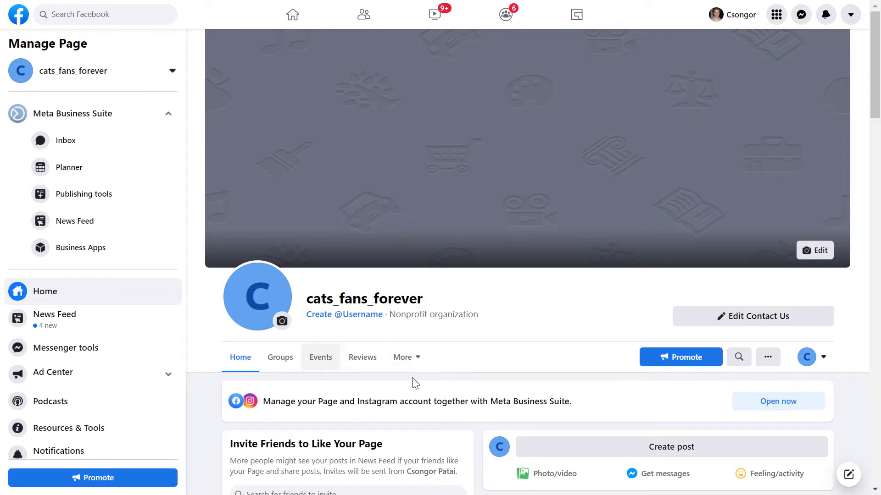
click(402, 356)
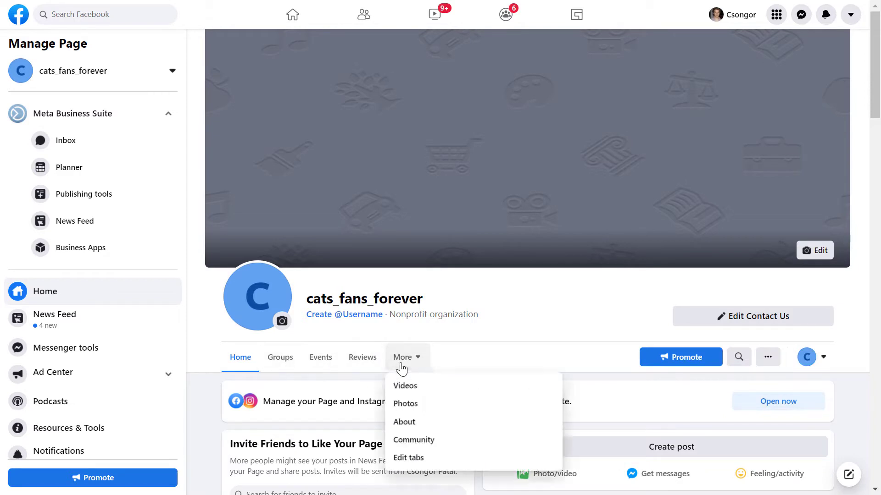
mouse_move(320, 357)
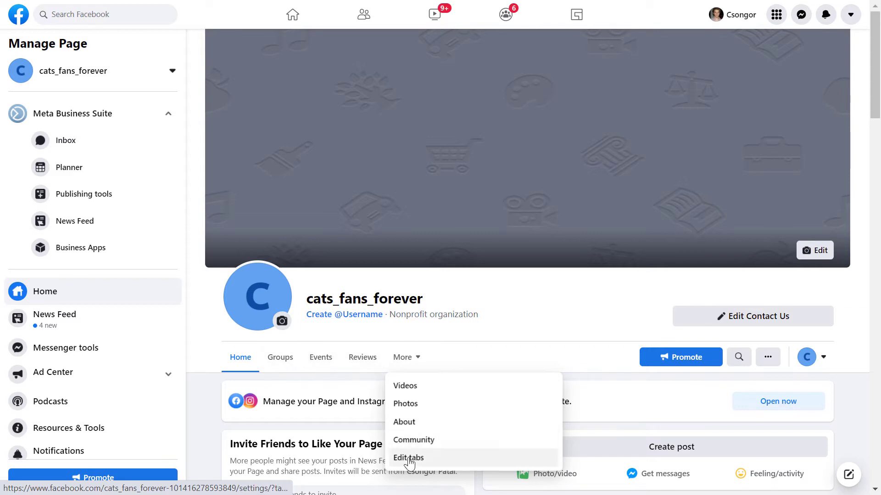
mouse_move(421, 366)
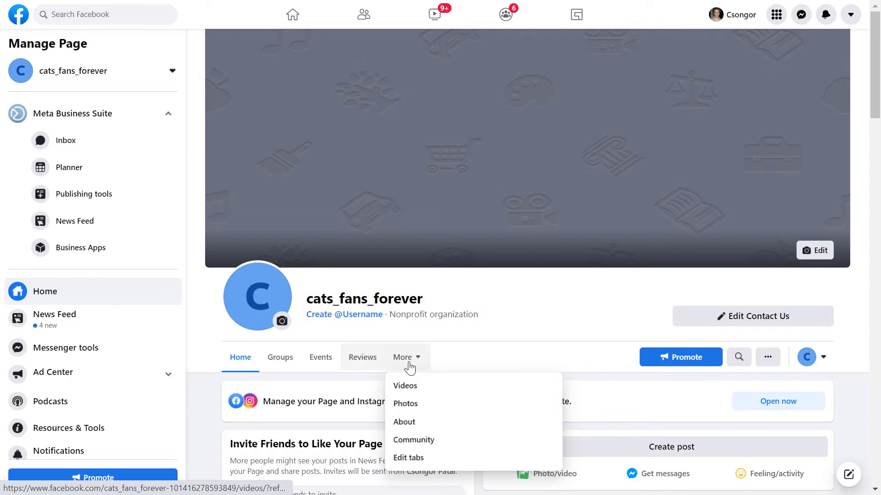
mouse_move(419, 377)
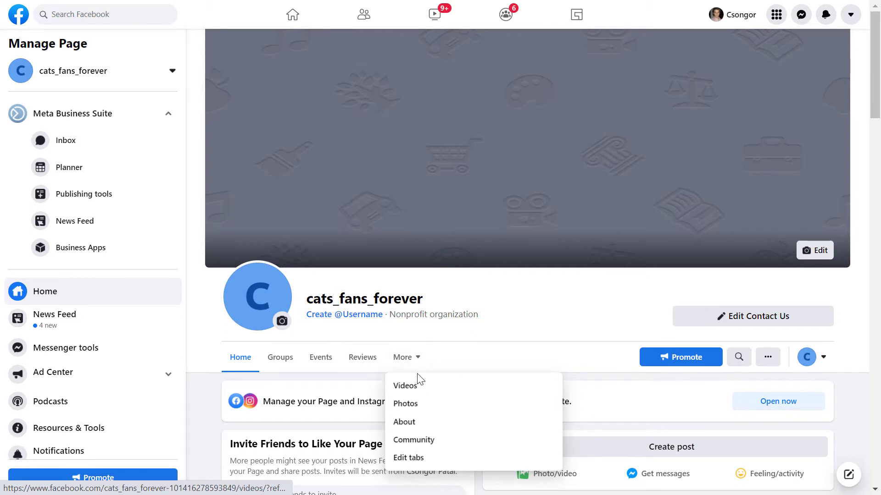
mouse_move(407, 357)
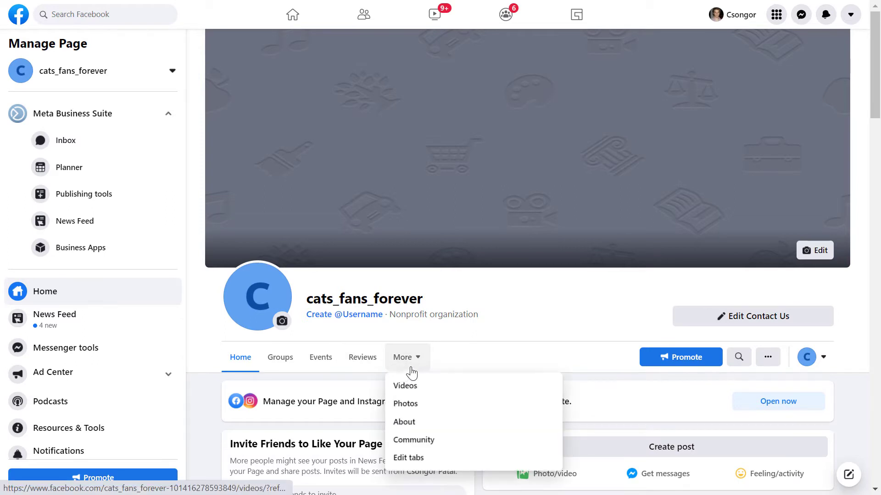
mouse_move(409, 458)
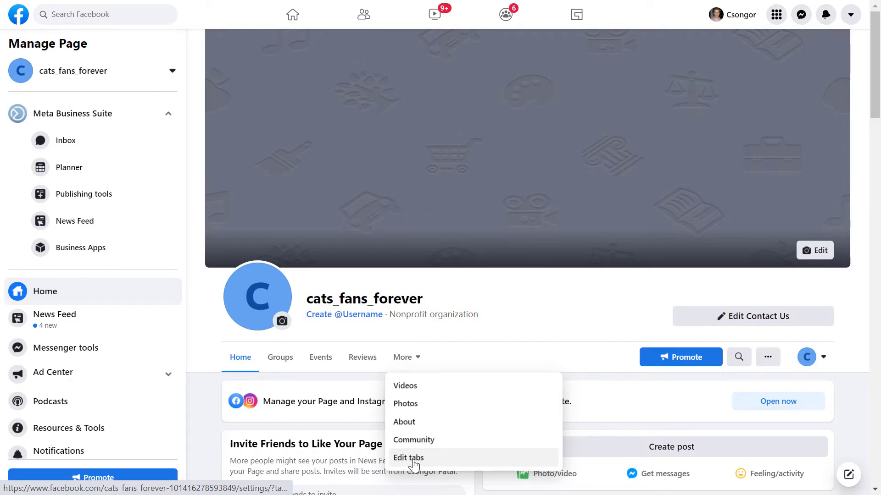
scroll(down, 3)
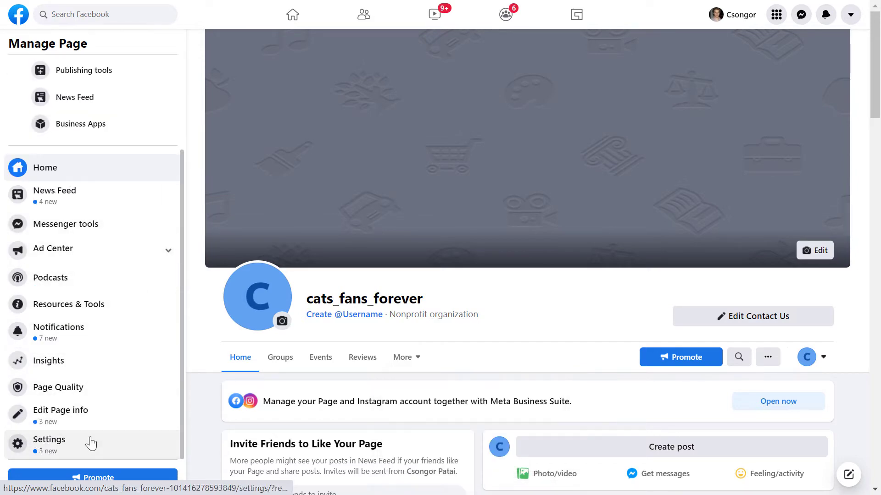
Step: In Templates and Tabs settings, switch the Services tab toggle on for cats_fans_forever
click(49, 440)
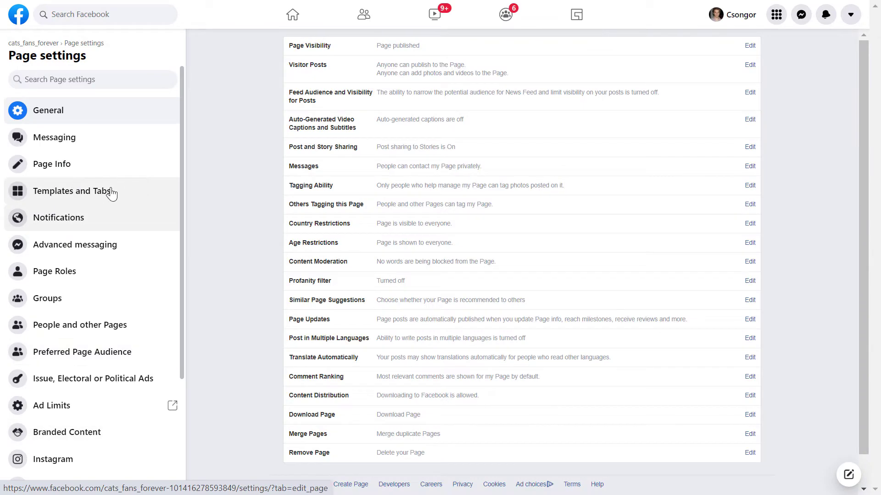
click(72, 191)
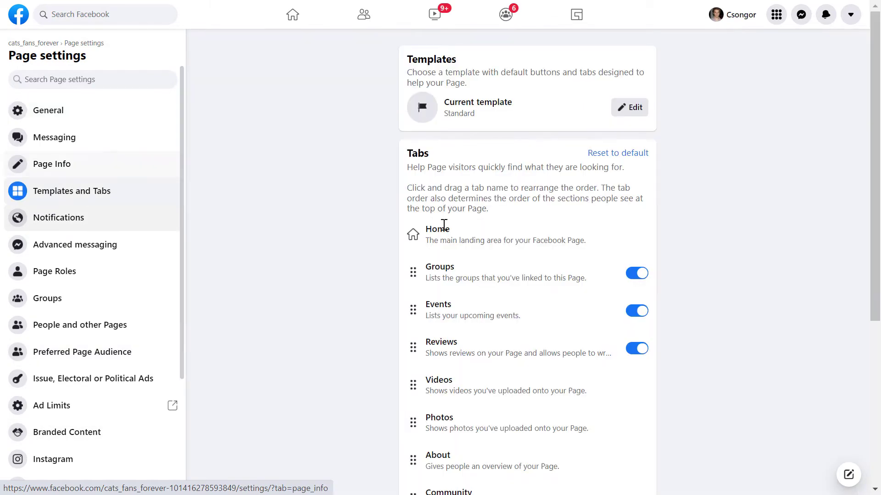
scroll(down, 3)
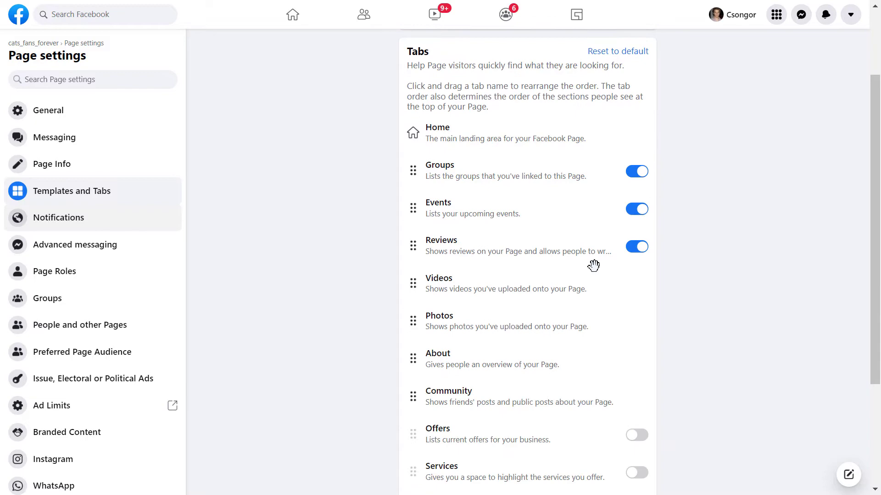
scroll(down, 3)
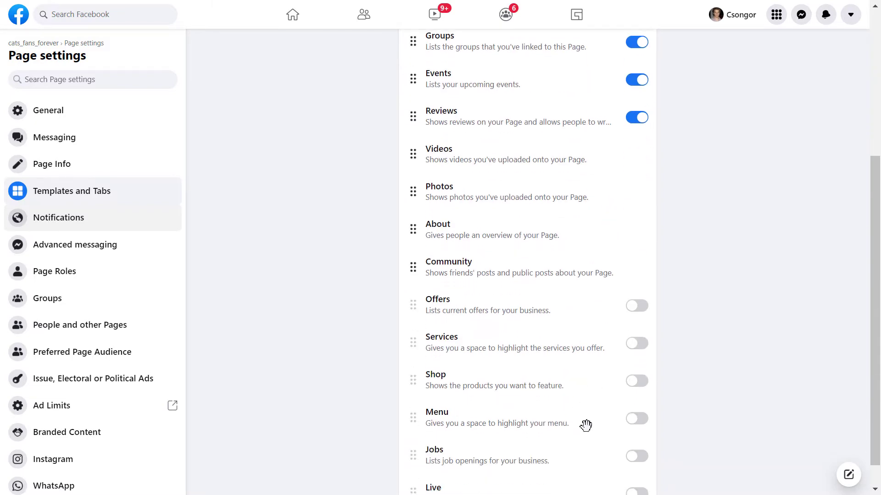
mouse_move(430, 345)
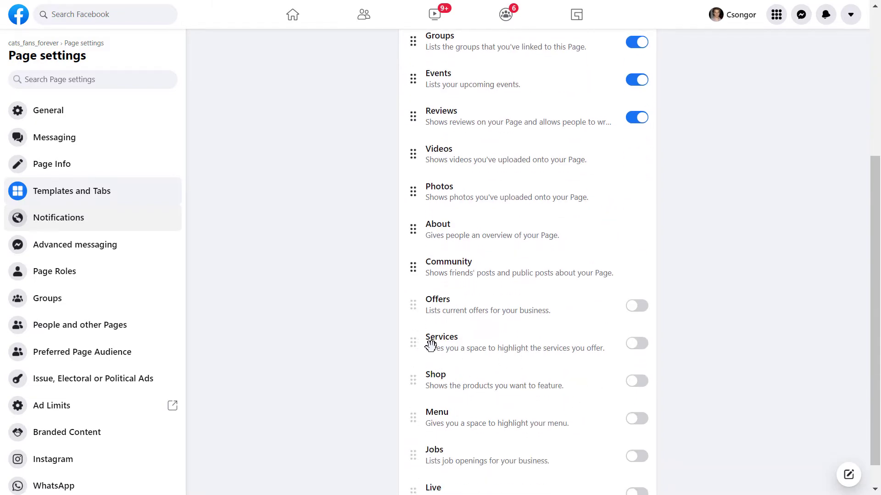
mouse_move(628, 354)
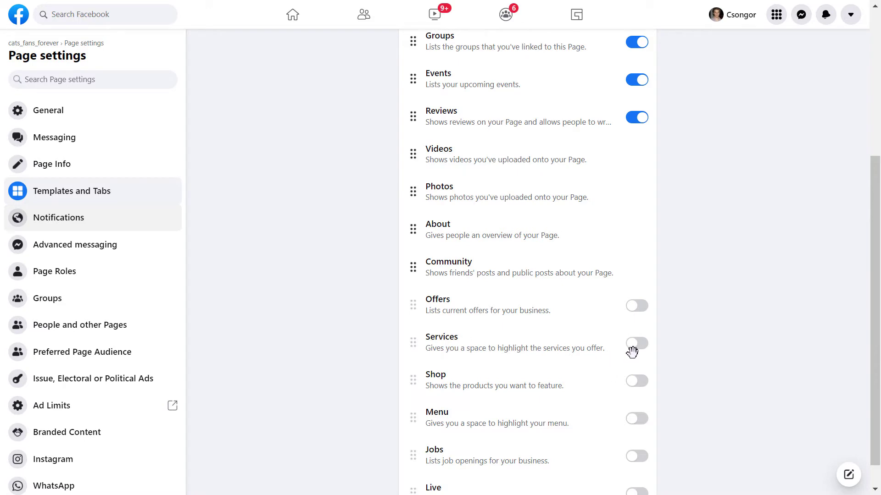
mouse_move(628, 355)
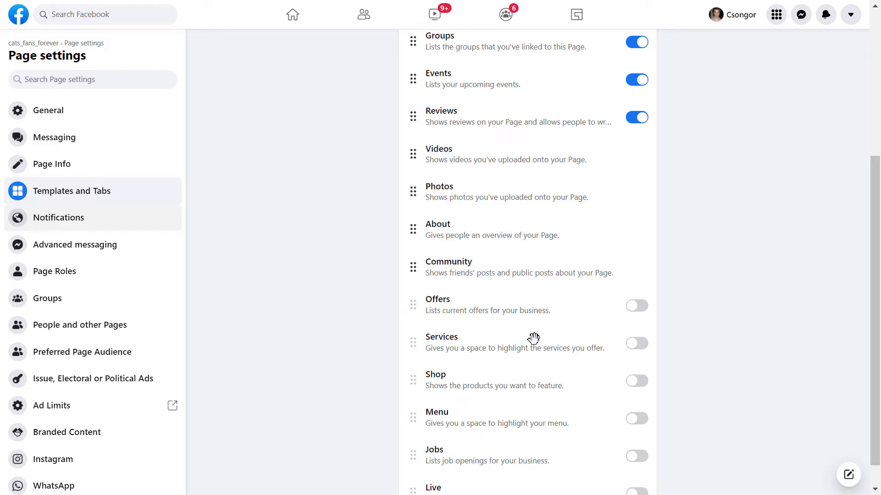
click(636, 343)
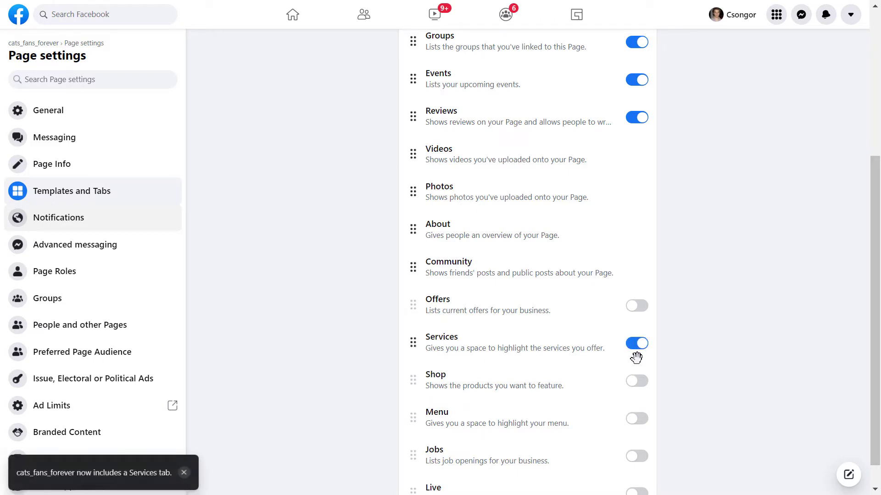
mouse_move(446, 351)
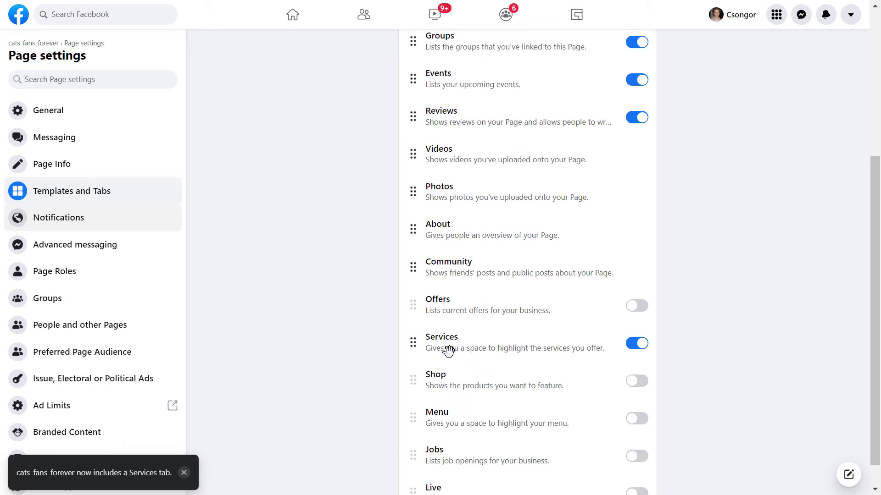
scroll(up, 3)
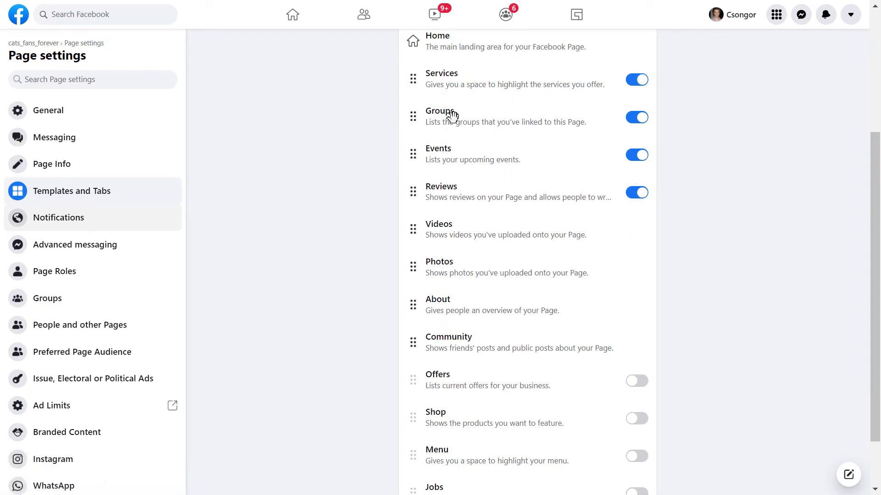
mouse_move(528, 404)
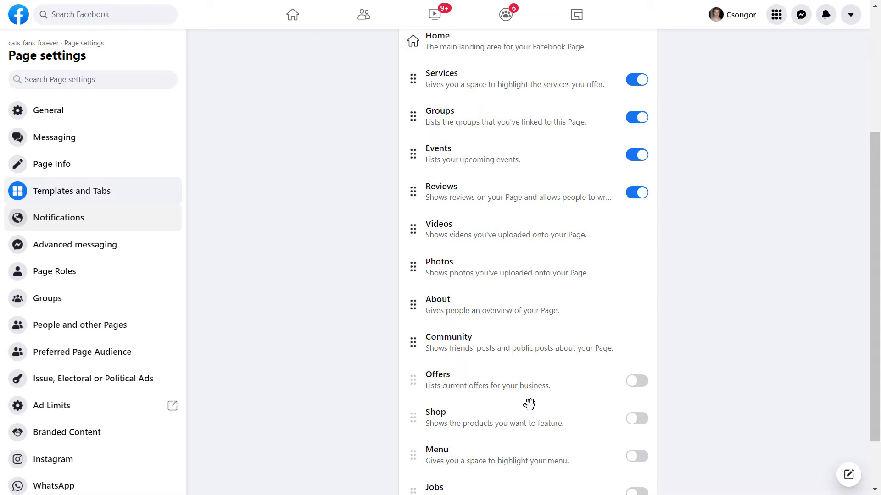
mouse_move(491, 209)
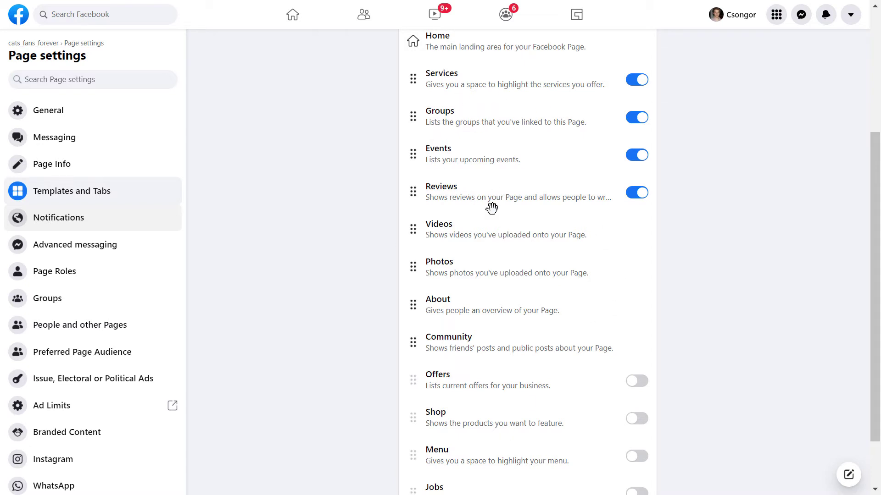
mouse_move(572, 405)
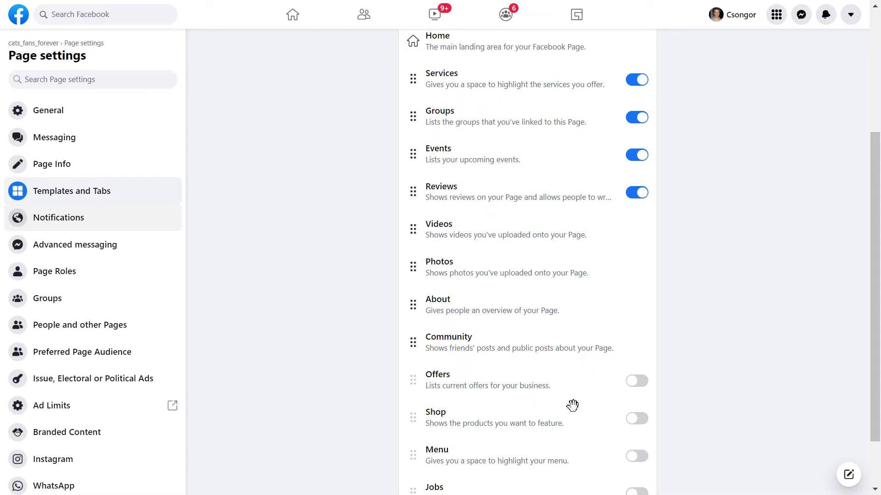
mouse_move(474, 69)
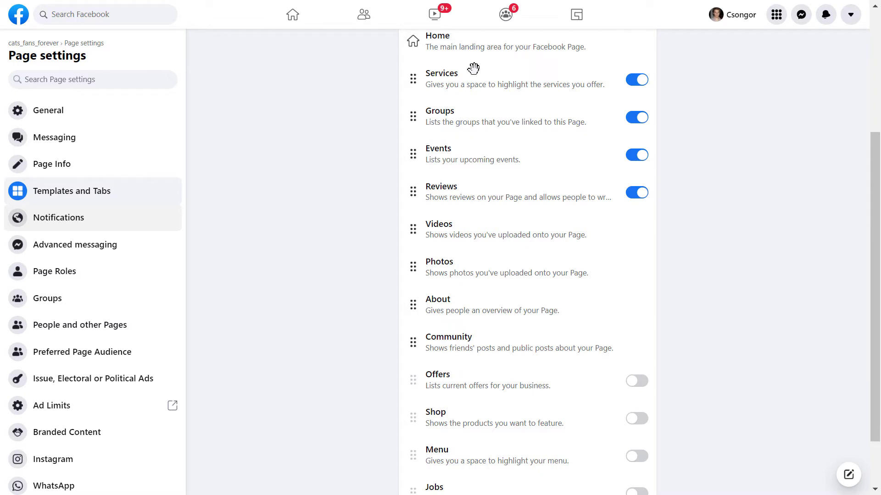
mouse_move(33, 43)
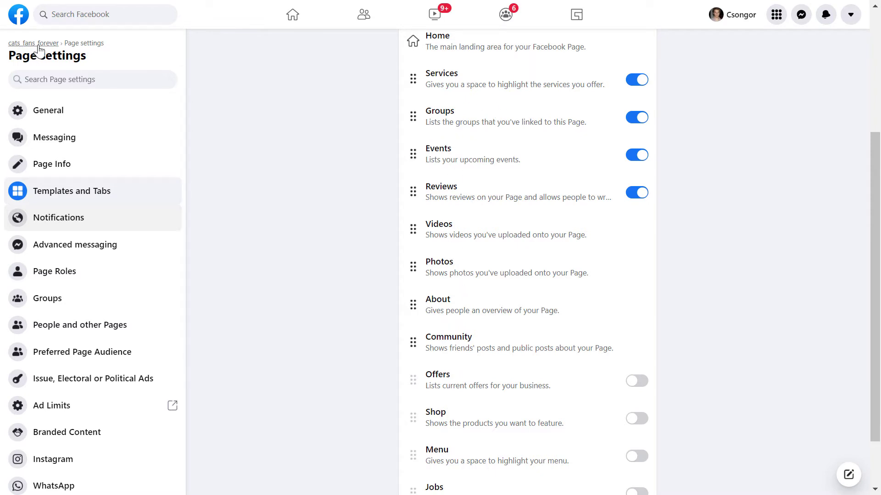
Step: Return to the cats_fans_forever page and view its empty Services tab
click(22, 43)
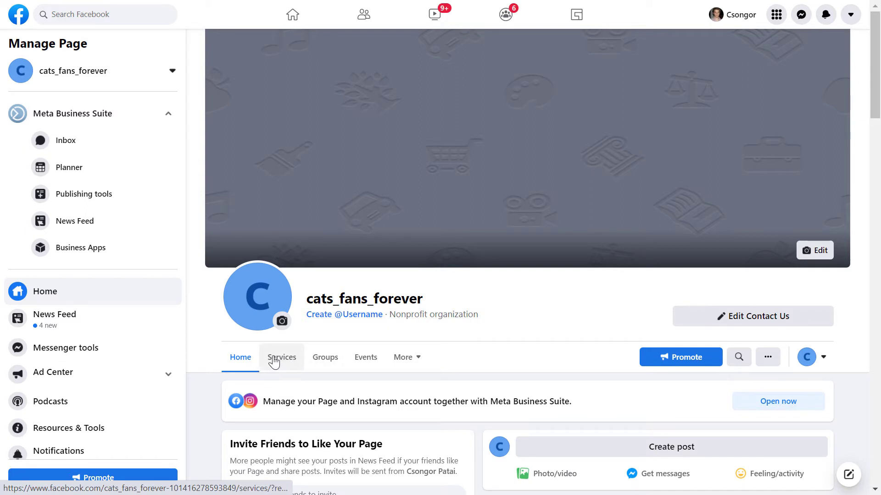
click(282, 357)
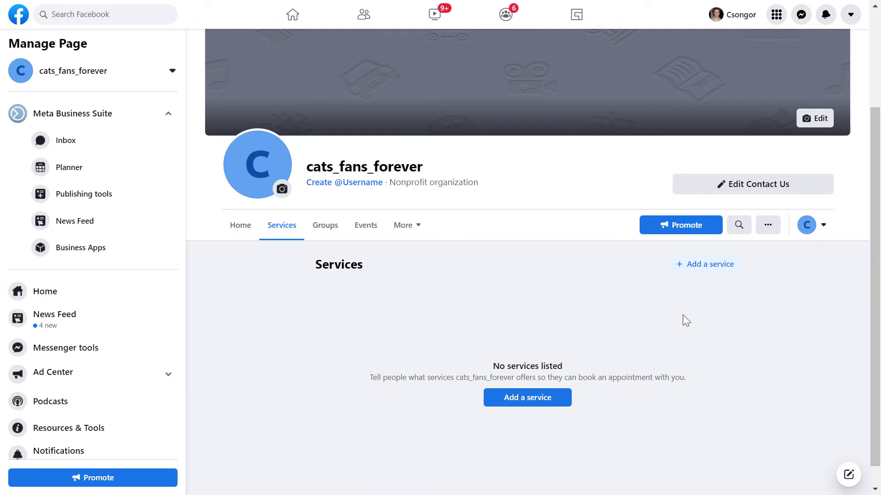
mouse_move(685, 309)
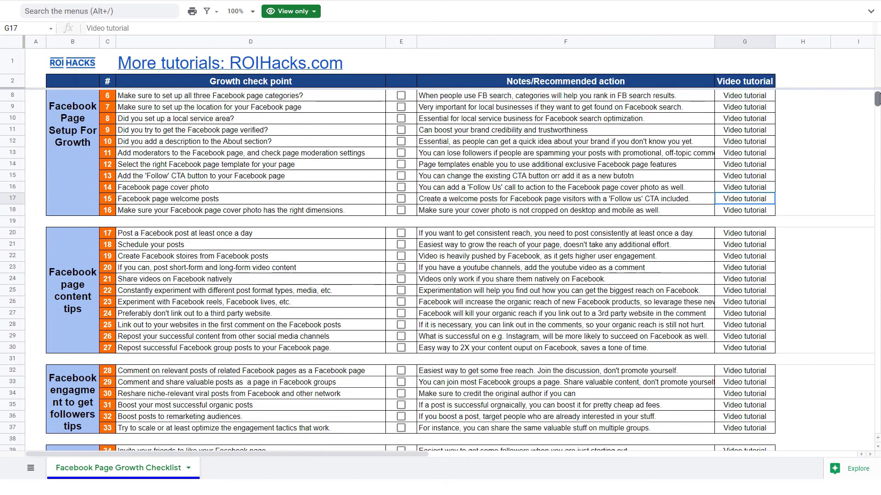
scroll(down, 3)
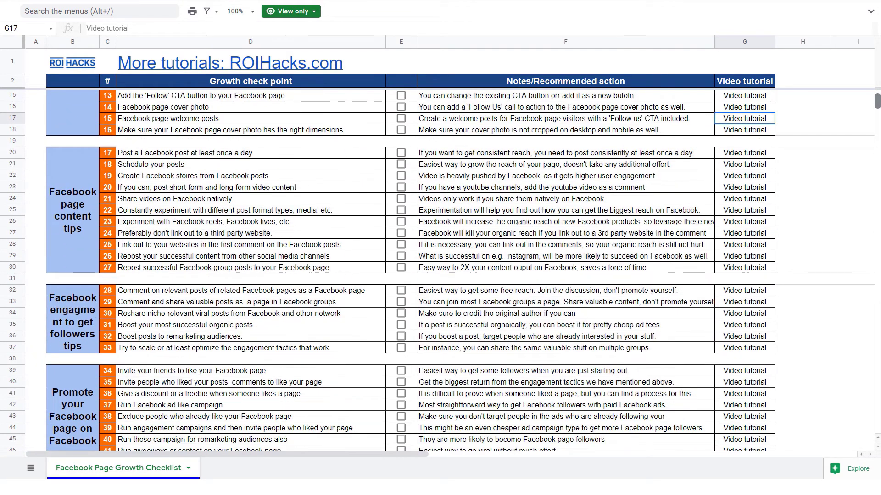
scroll(down, 3)
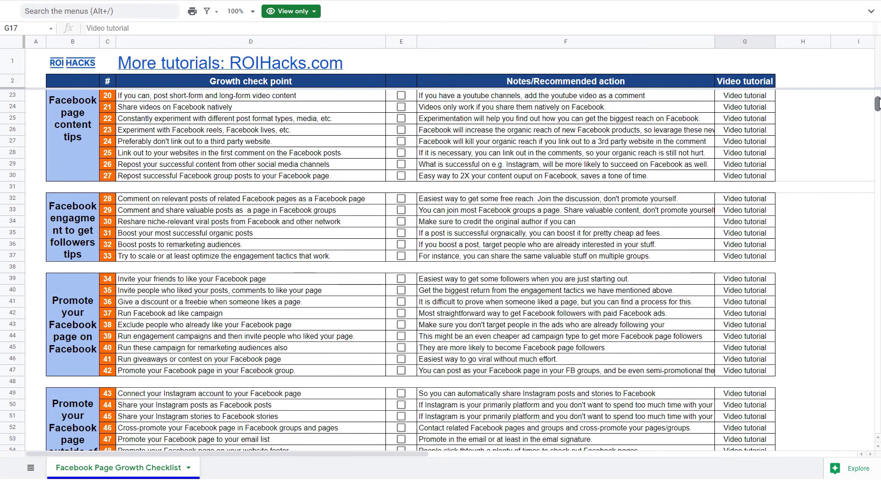
scroll(down, 3)
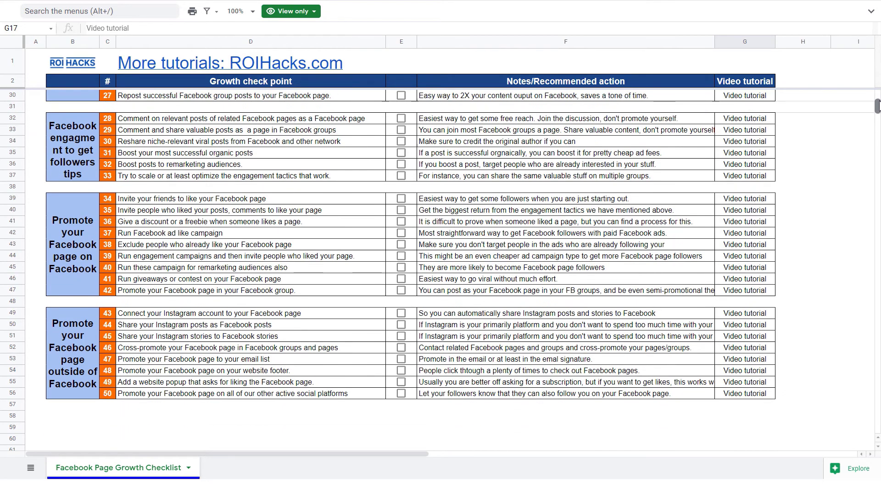